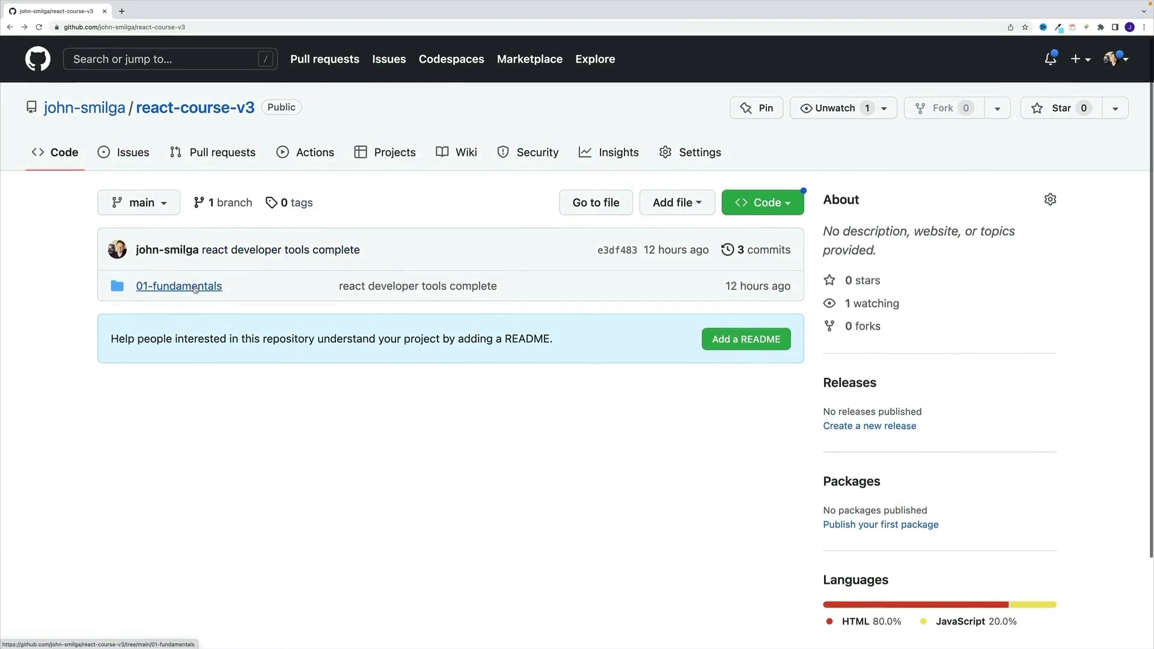
Open 01-fundamentals/README.md in the react-course-v3 repo and scroll through its notes
{"action": "left_click", "coordinate": [178, 287]}
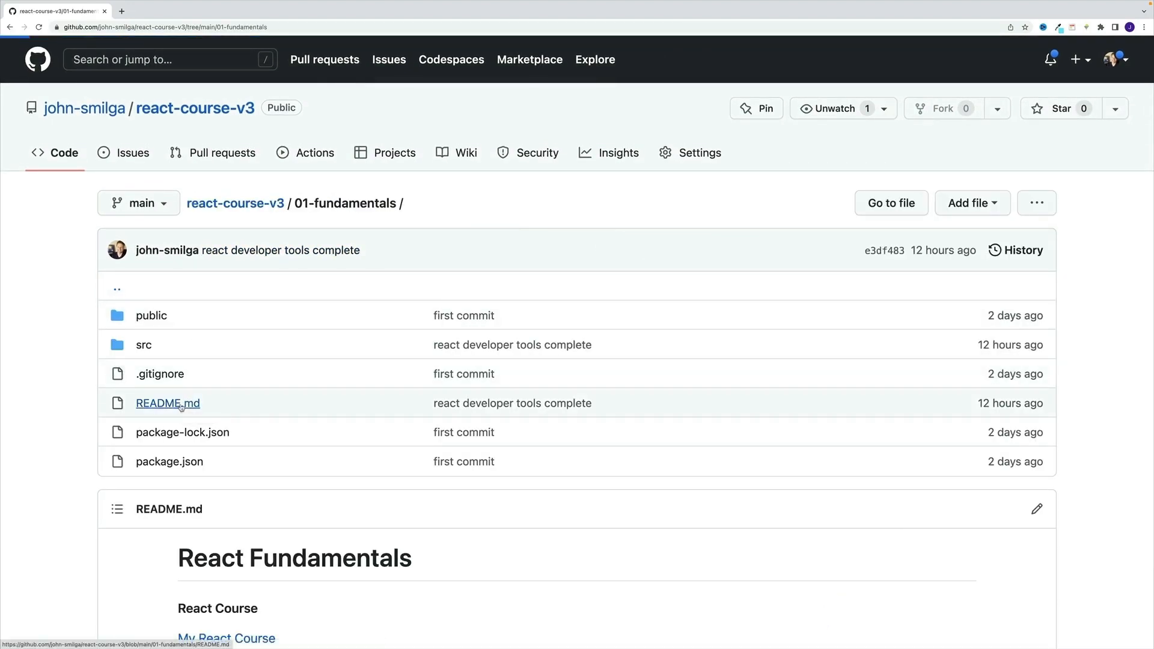
{"action": "left_click", "coordinate": [167, 403]}
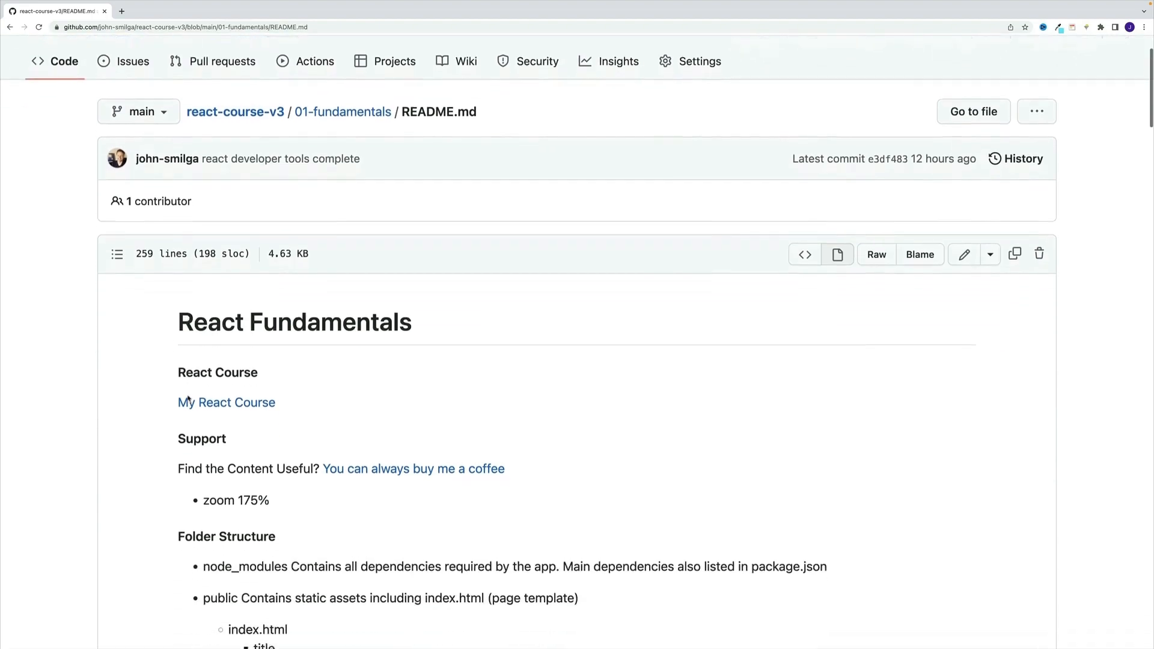
{"action": "scroll", "scroll_direction": "down", "scroll_amount": 3}
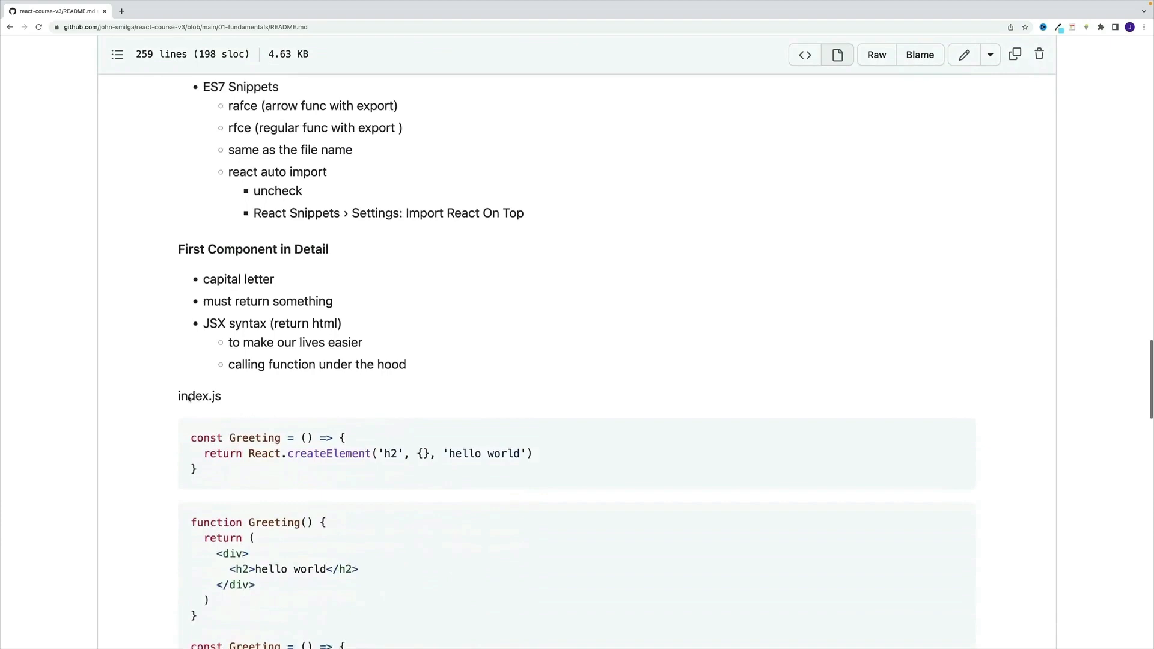
{"action": "scroll", "scroll_direction": "down", "scroll_amount": 3}
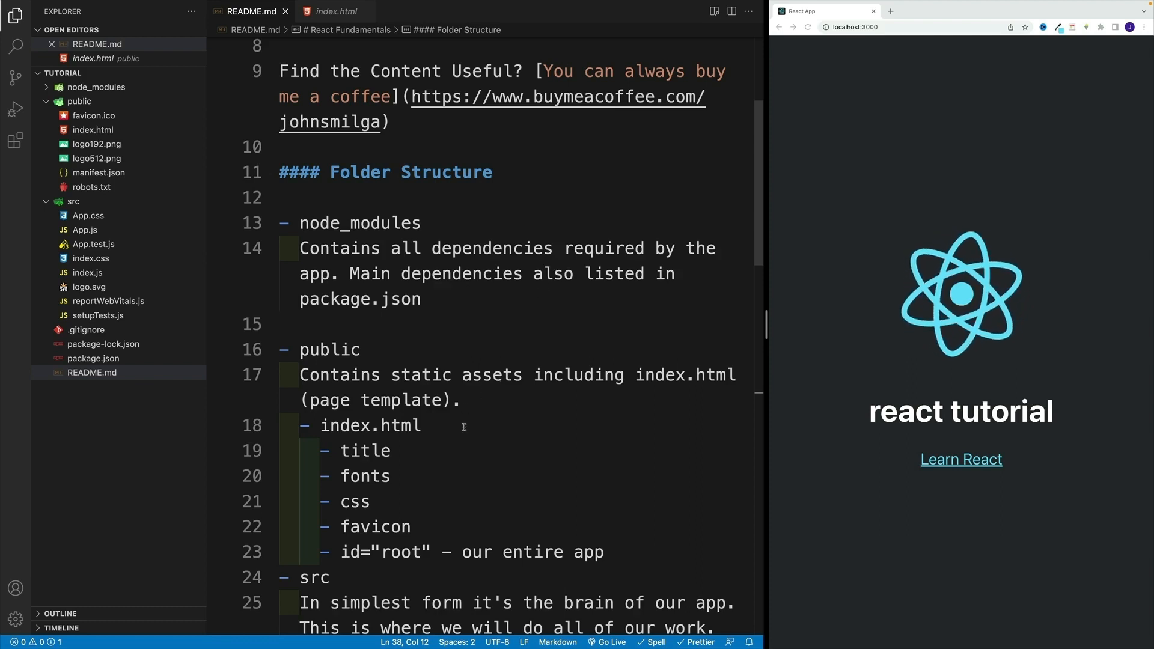
{"action": "left_click", "coordinate": [336, 11]}
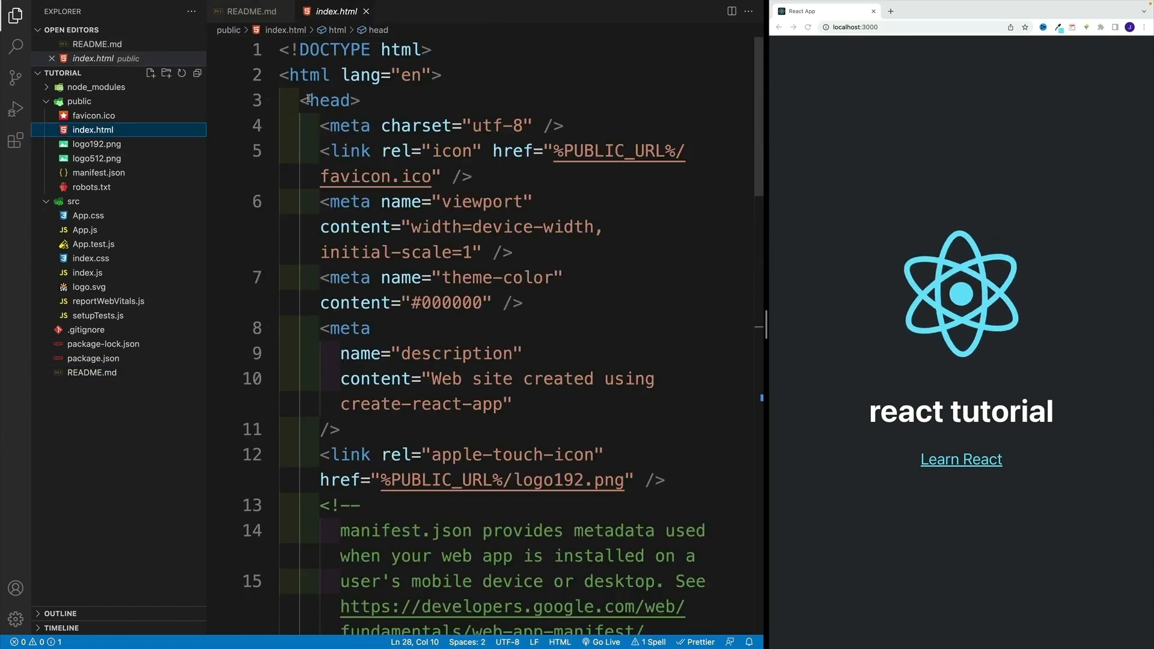
{"action": "scroll", "scroll_direction": "down", "scroll_amount": 3}
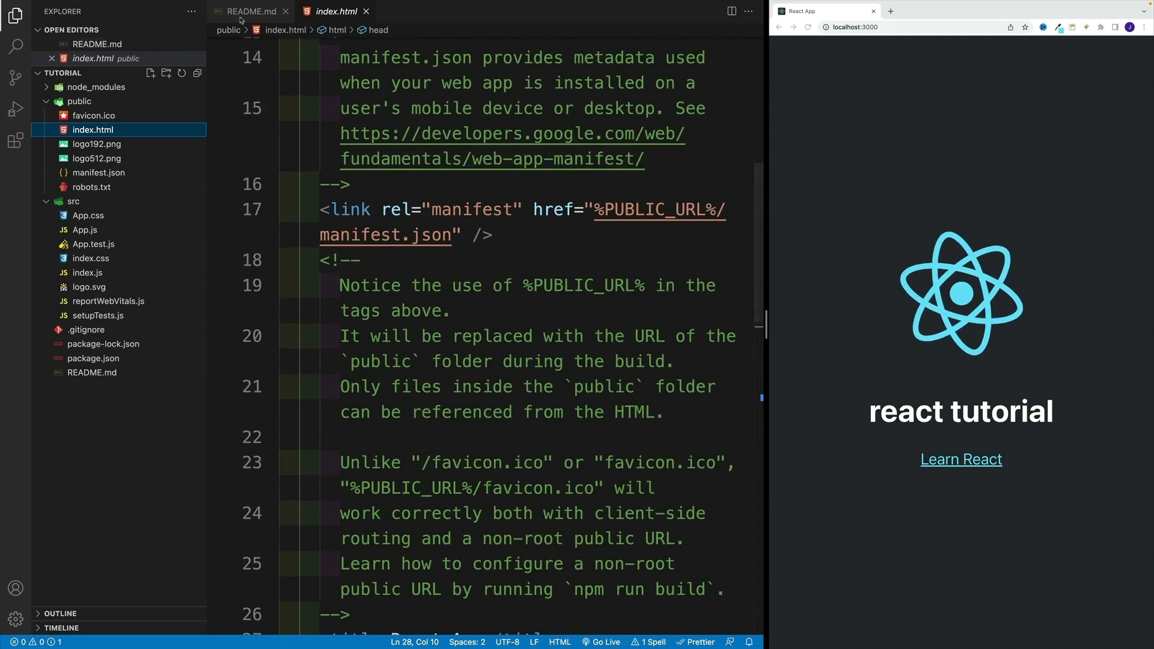
{"action": "left_click", "coordinate": [250, 11]}
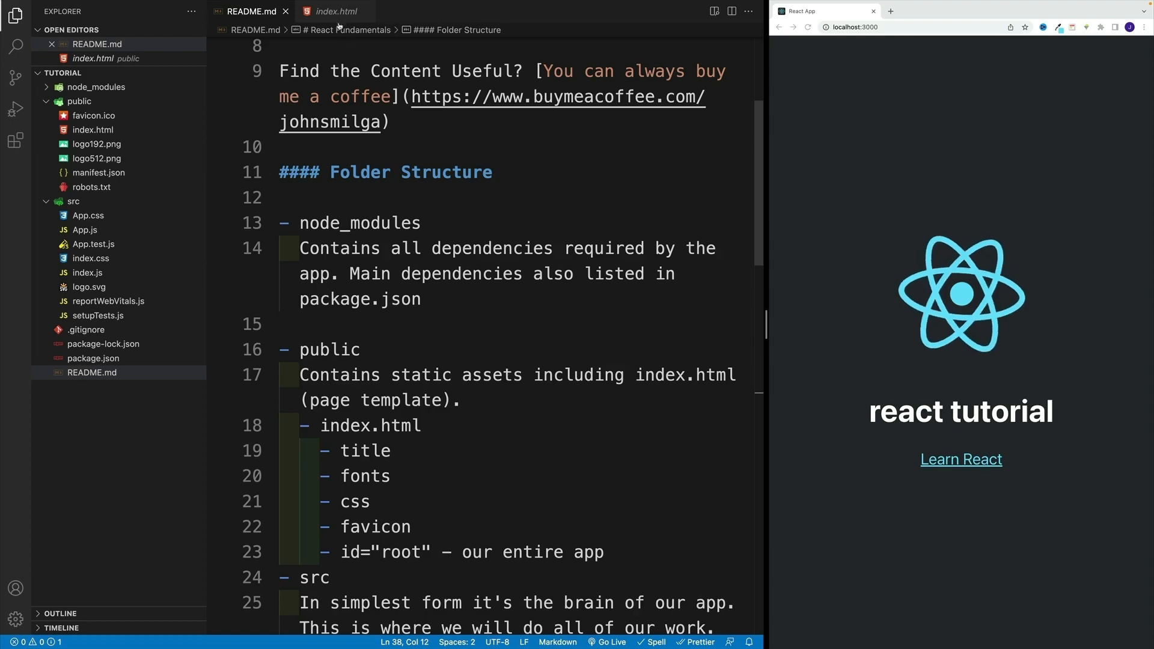
Complete the <title> in index.html as 'React Tutorial' and confirm it in the browser tab
{"action": "left_click", "coordinate": [335, 11]}
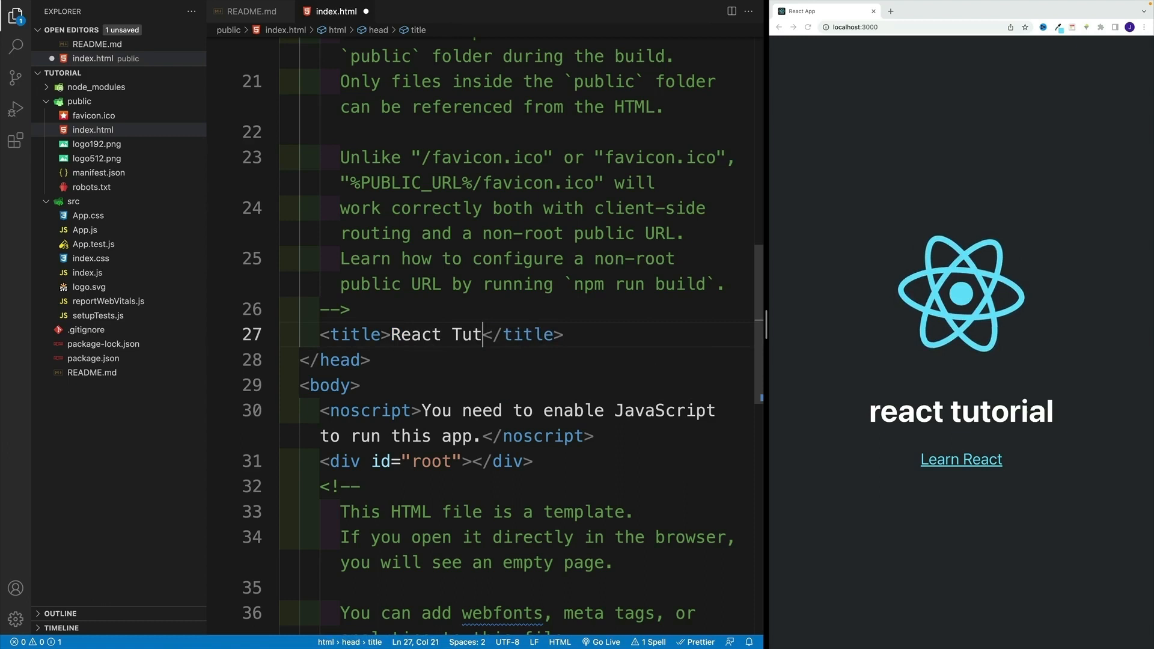
{"action": "type", "text": "o"}
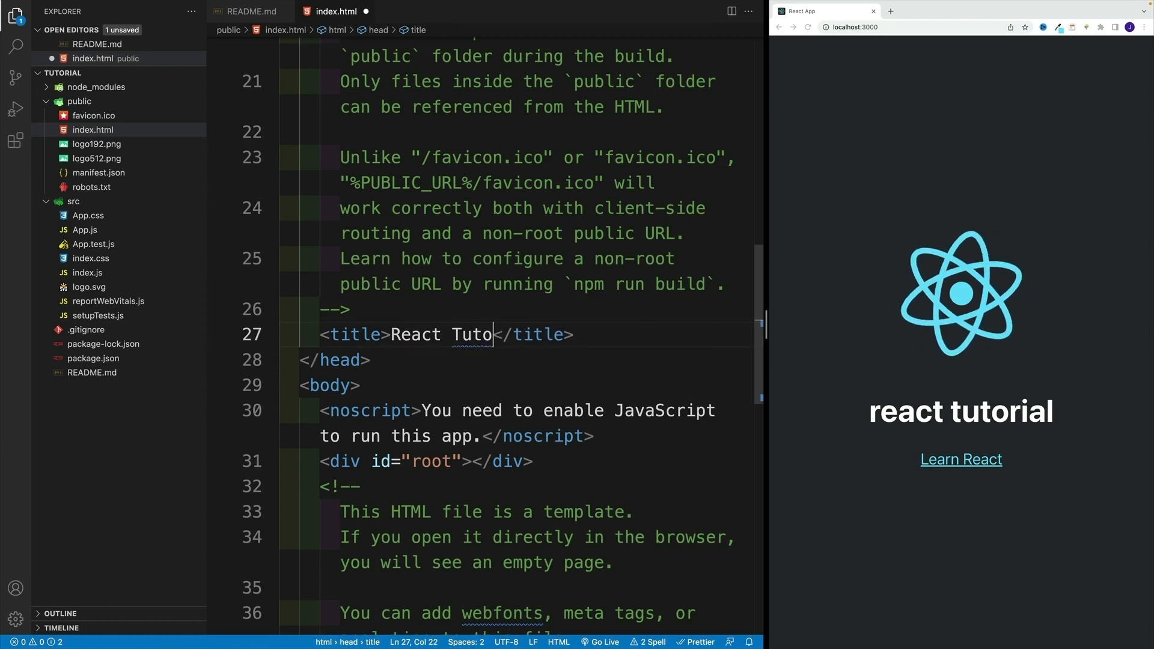
{"action": "type", "text": "rial"}
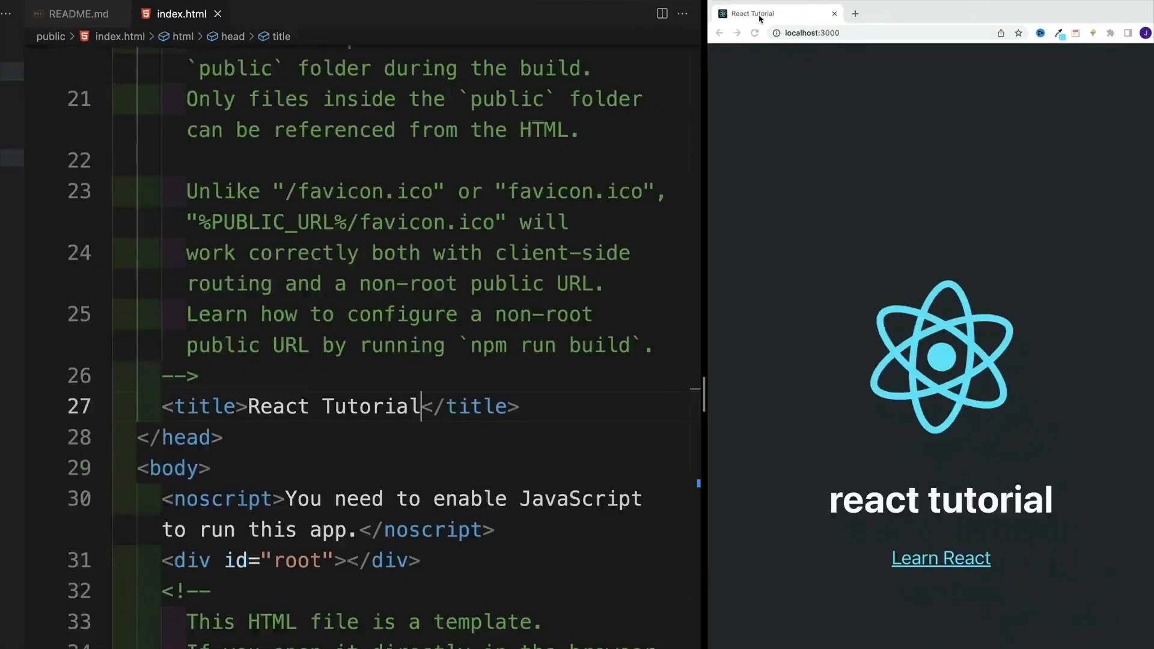
{"action": "left_click", "coordinate": [15, 15]}
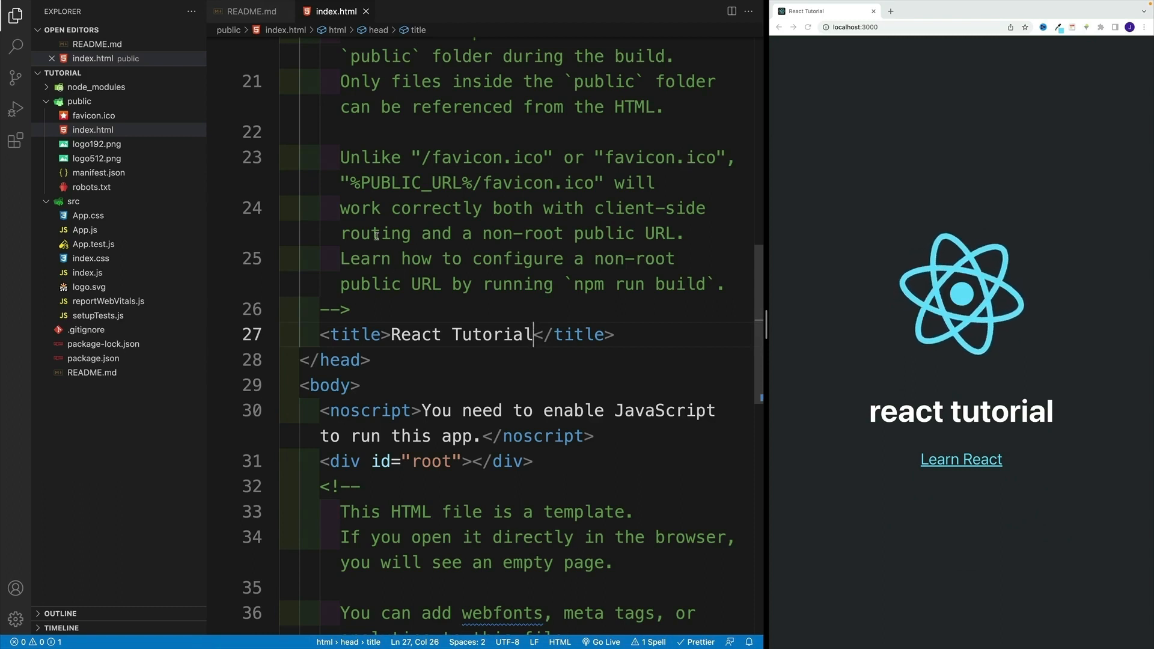
{"action": "left_click", "coordinate": [433, 512]}
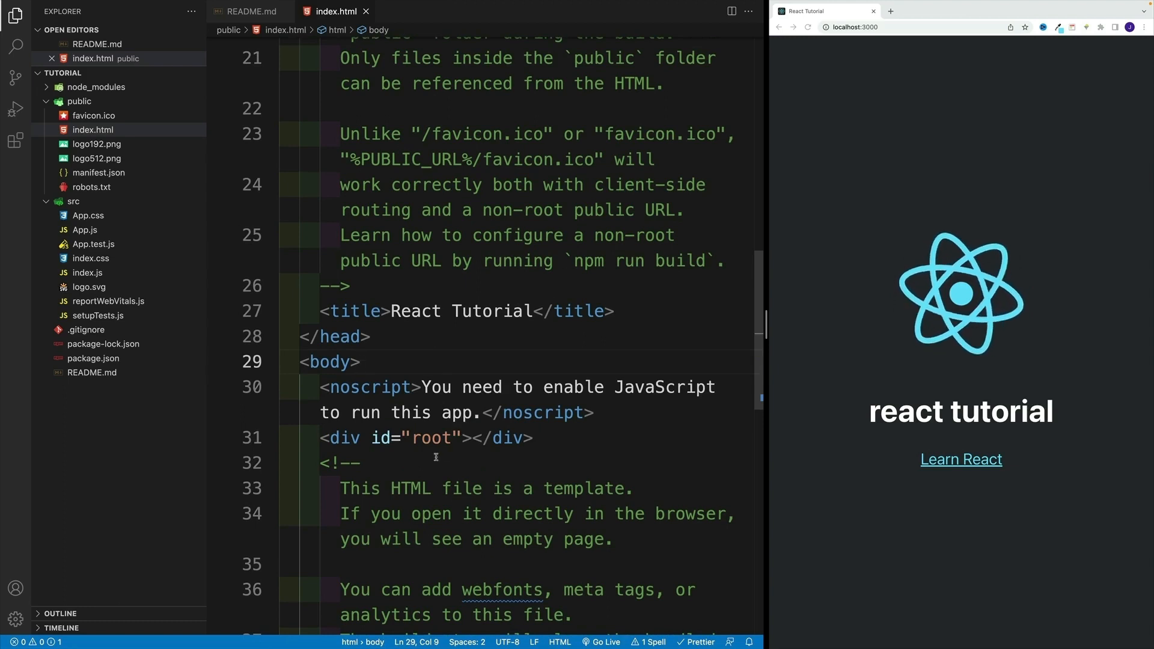
Highlight the root id in <div id="root">, then return to the README Folder Structure notes
{"action": "double_click", "coordinate": [424, 438]}
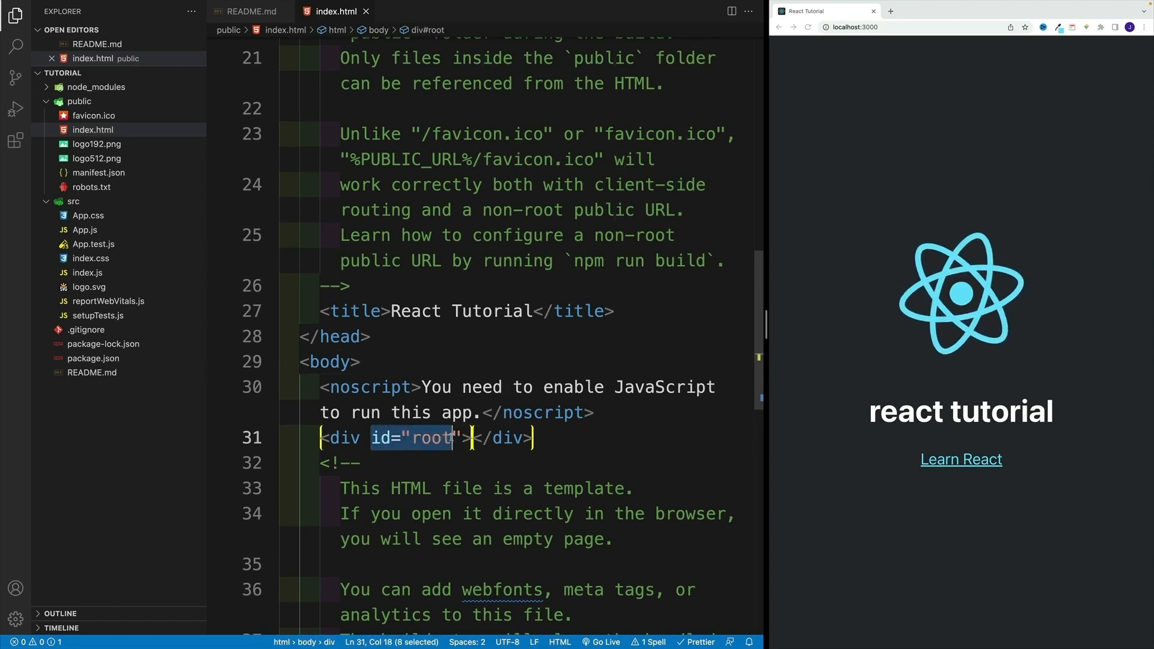
{"action": "key", "text": "shift+Right"}
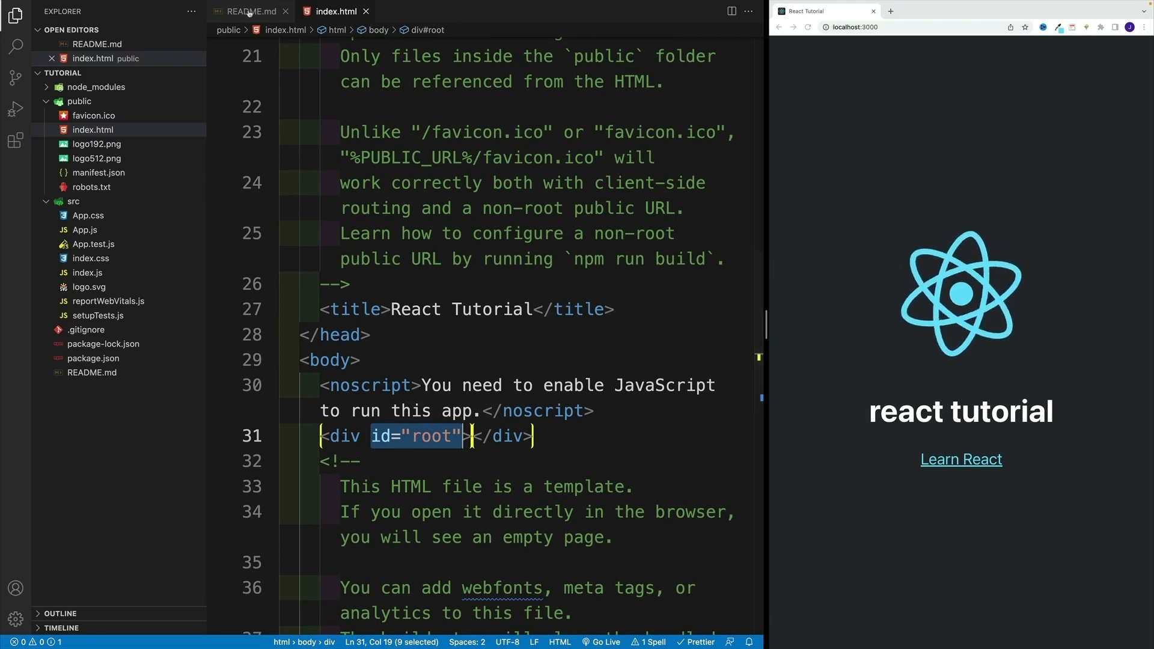
{"action": "left_click", "coordinate": [250, 11]}
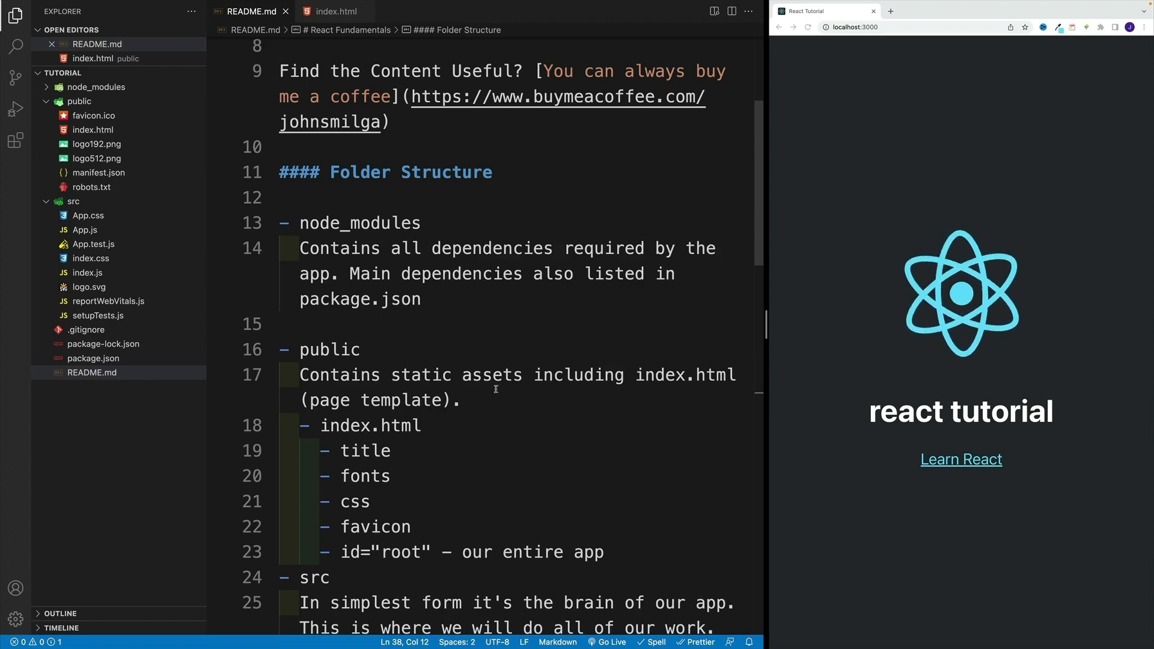
Scroll to the README's root note, highlight 'root', and collapse the public folder in Explorer
{"action": "scroll", "scroll_direction": "down", "scroll_amount": 3}
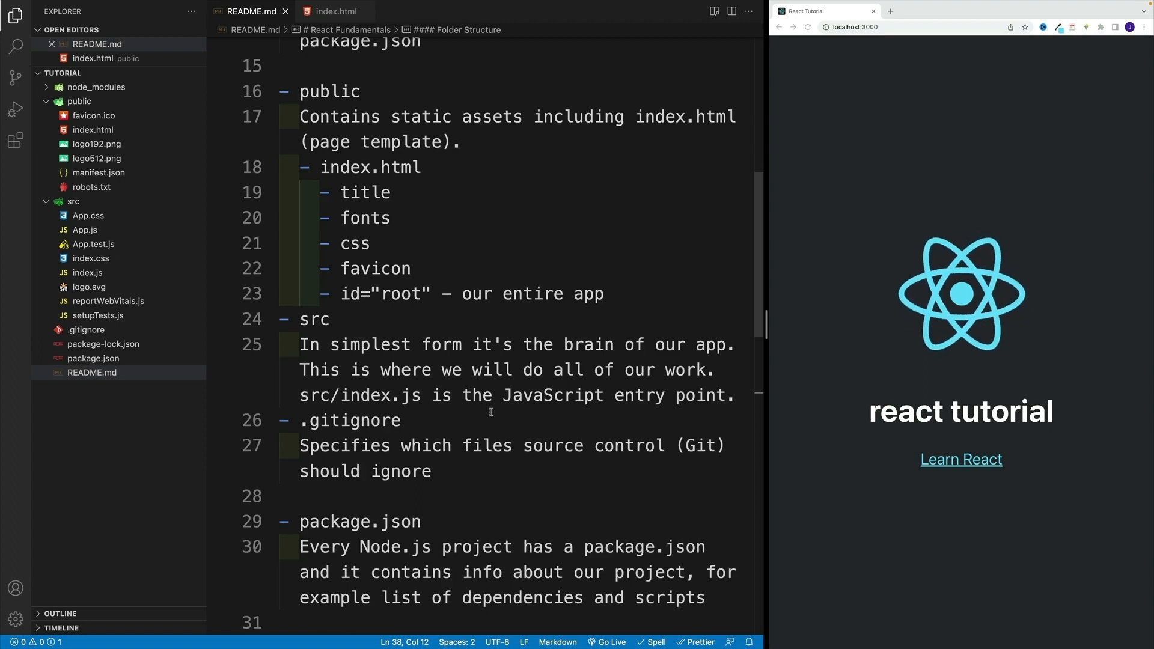
{"action": "scroll", "scroll_direction": "down", "scroll_amount": 3}
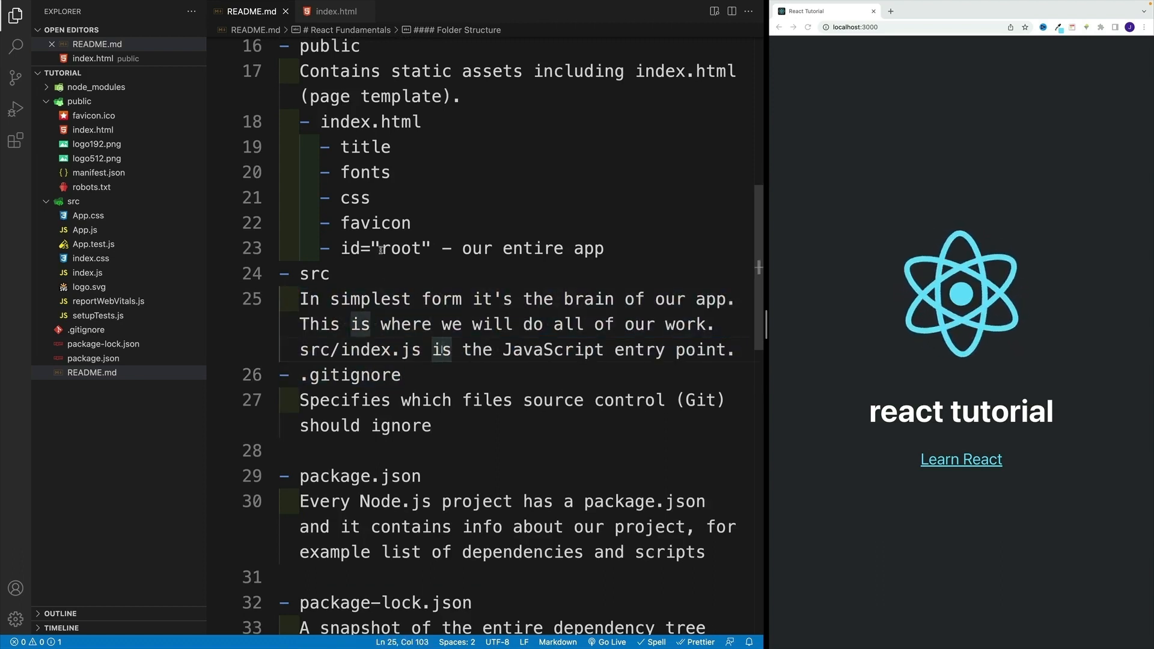
{"action": "double_click", "coordinate": [400, 248]}
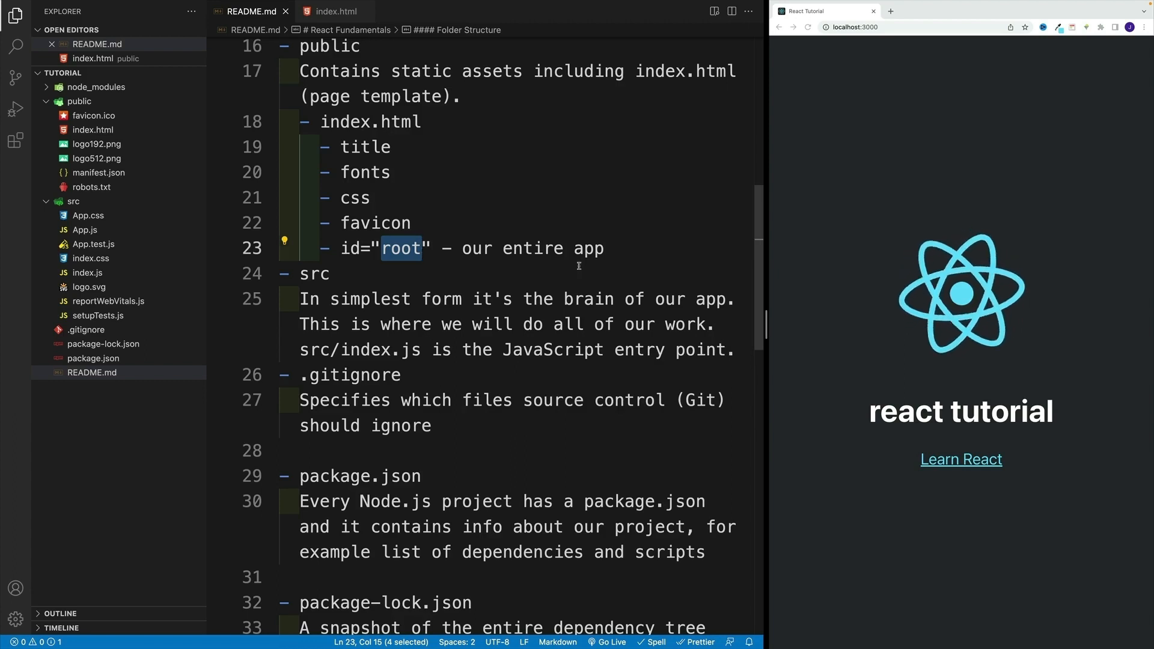
{"action": "left_click", "coordinate": [79, 101]}
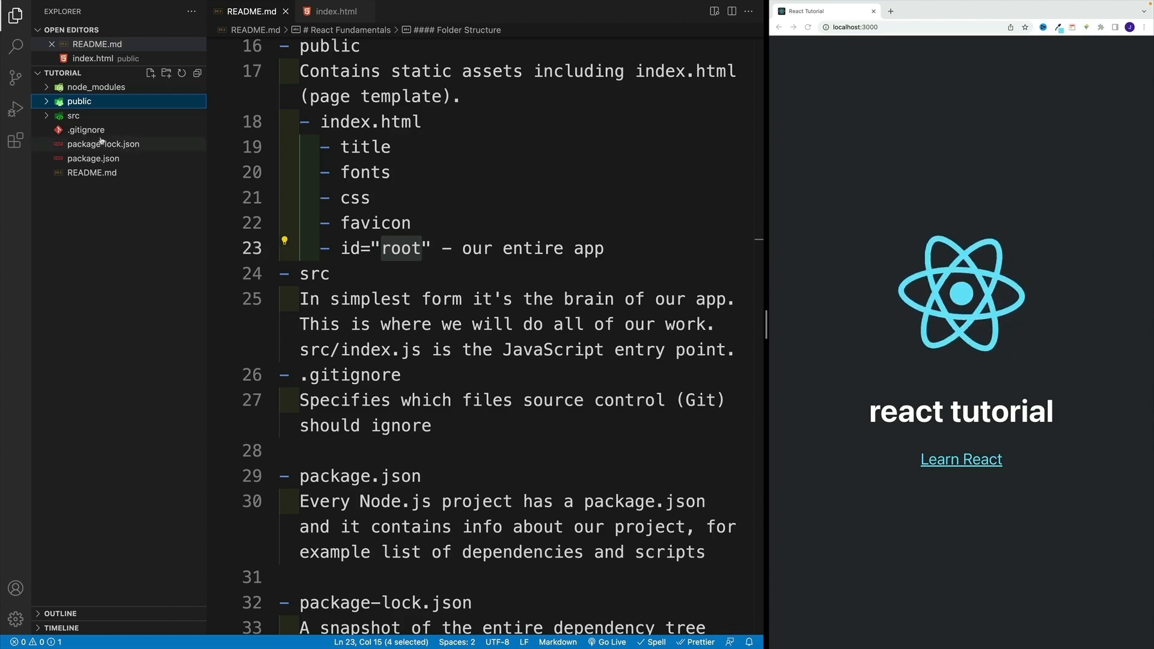
Open .gitignore and then package.json from the Explorer
{"action": "left_click", "coordinate": [86, 130]}
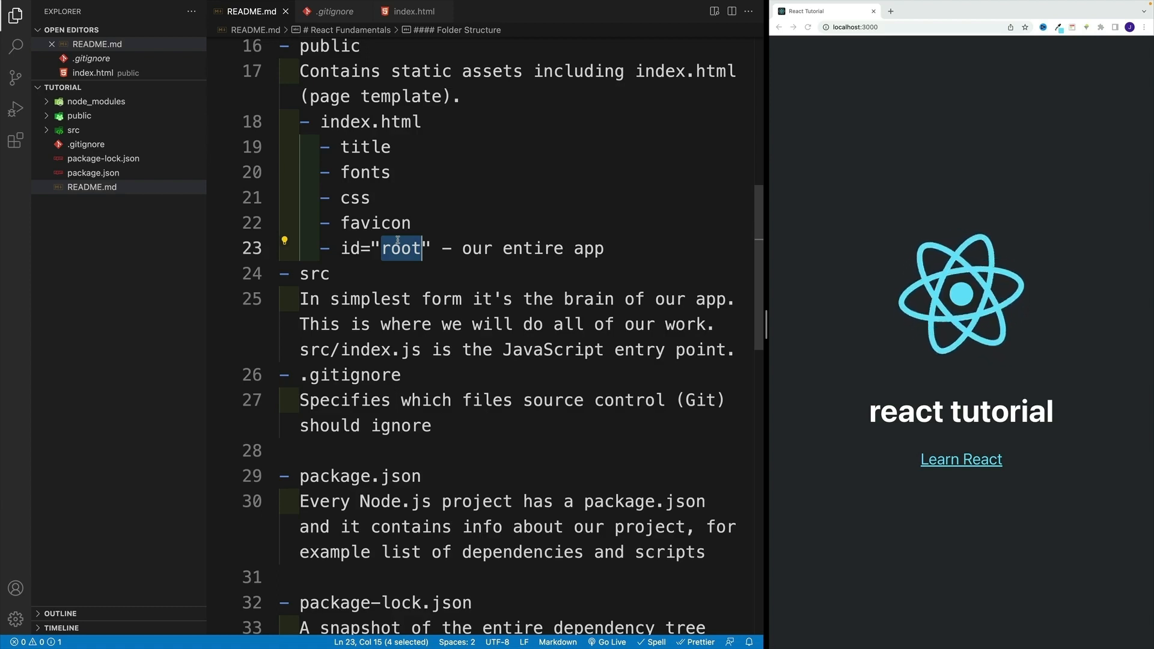
{"action": "left_click", "coordinate": [93, 172]}
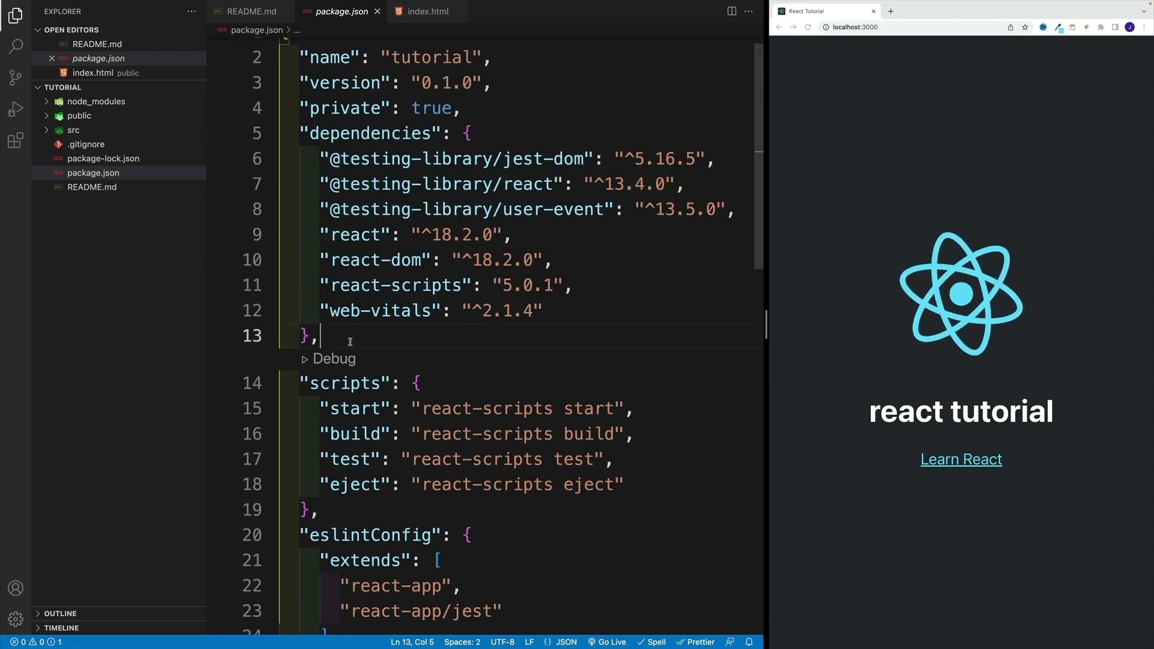
Highlight package.json's dependencies list and the scripts section with its start entry
{"action": "left_click_drag", "start_coordinate": [309, 123], "coordinate": [372, 299]}
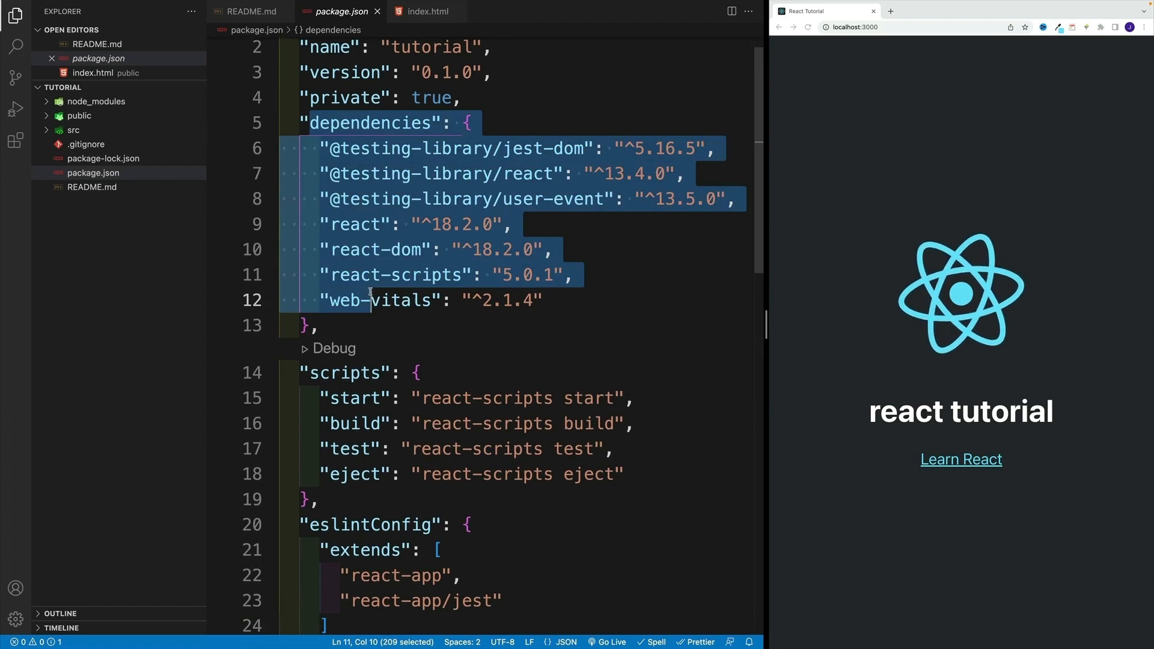
{"action": "left_click", "coordinate": [320, 333]}
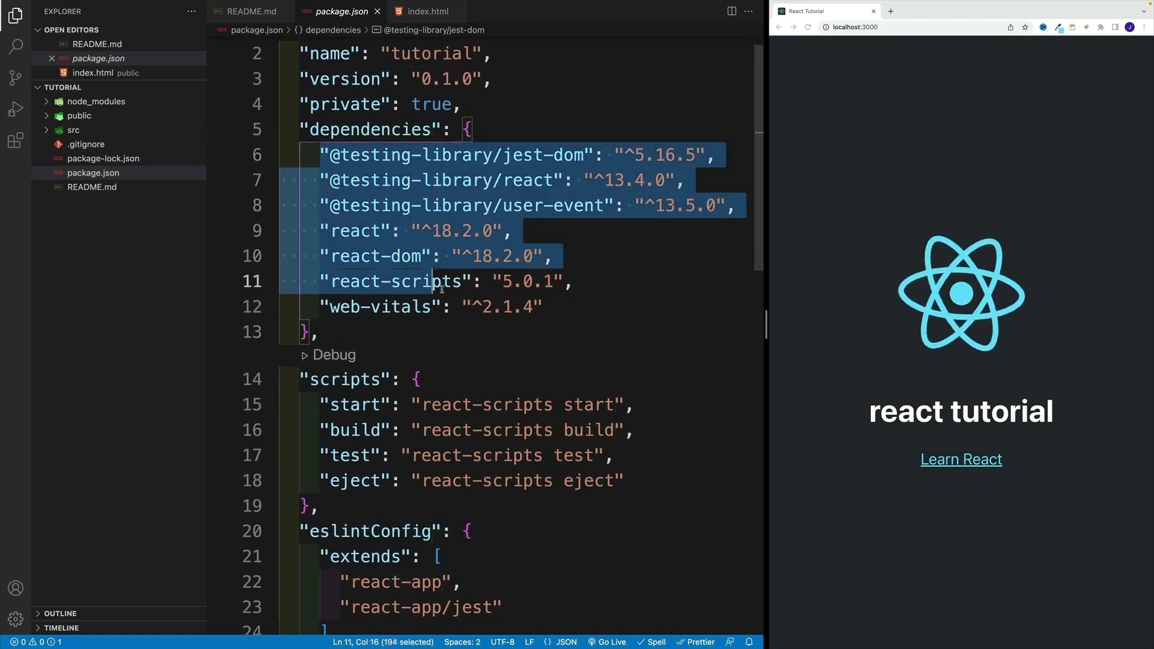
{"action": "scroll", "scroll_direction": "down", "scroll_amount": 3}
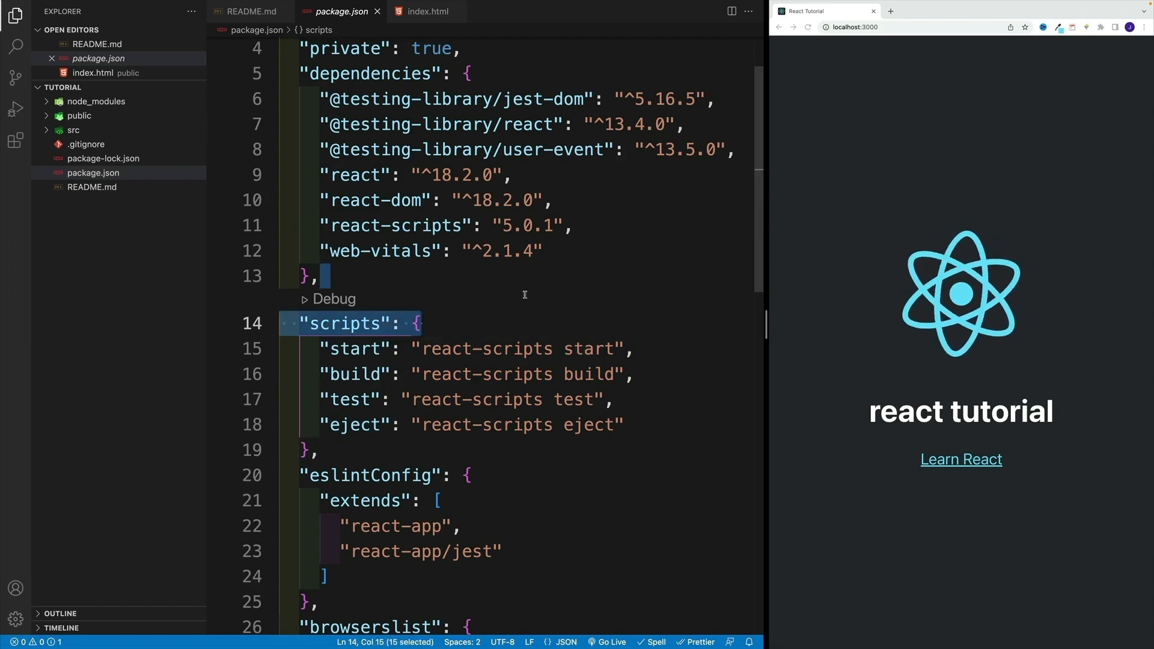
{"action": "double_click", "coordinate": [356, 374]}
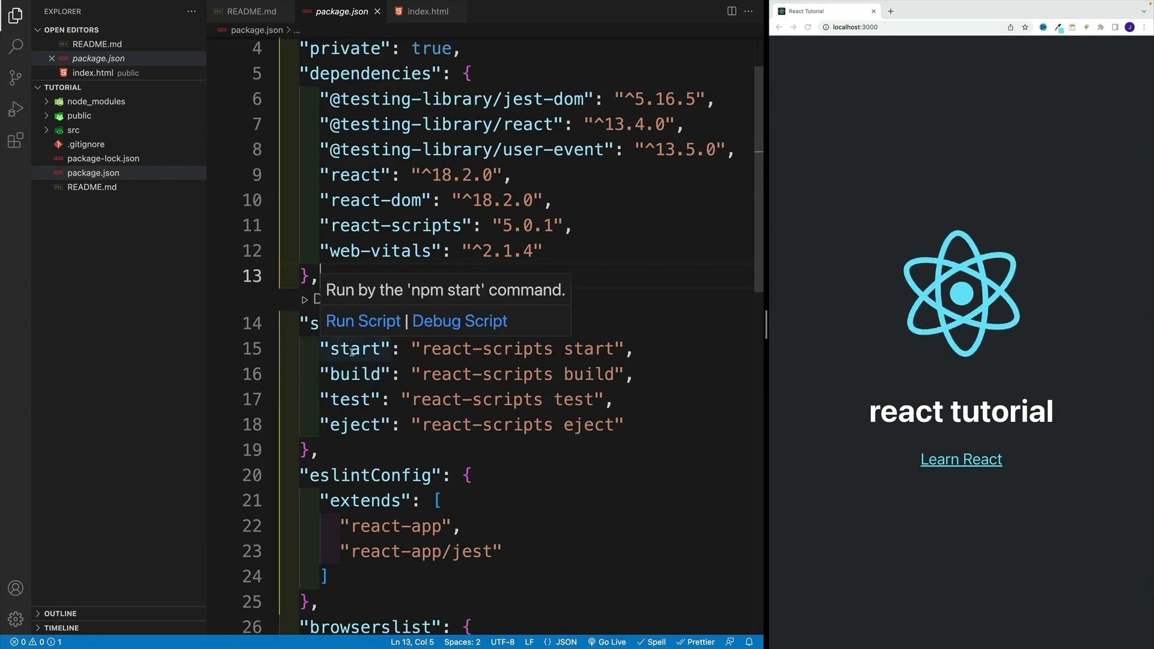
{"action": "double_click", "coordinate": [356, 349]}
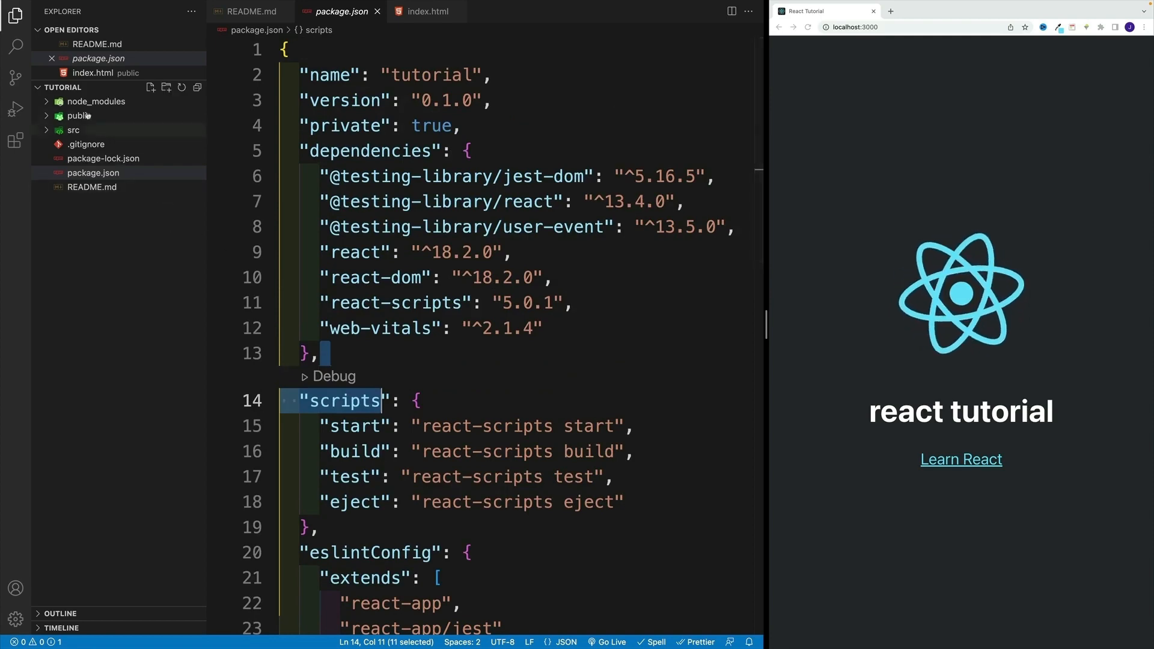
Expand the node_modules folder in the Explorer to reveal installed packages
{"action": "left_click", "coordinate": [96, 101]}
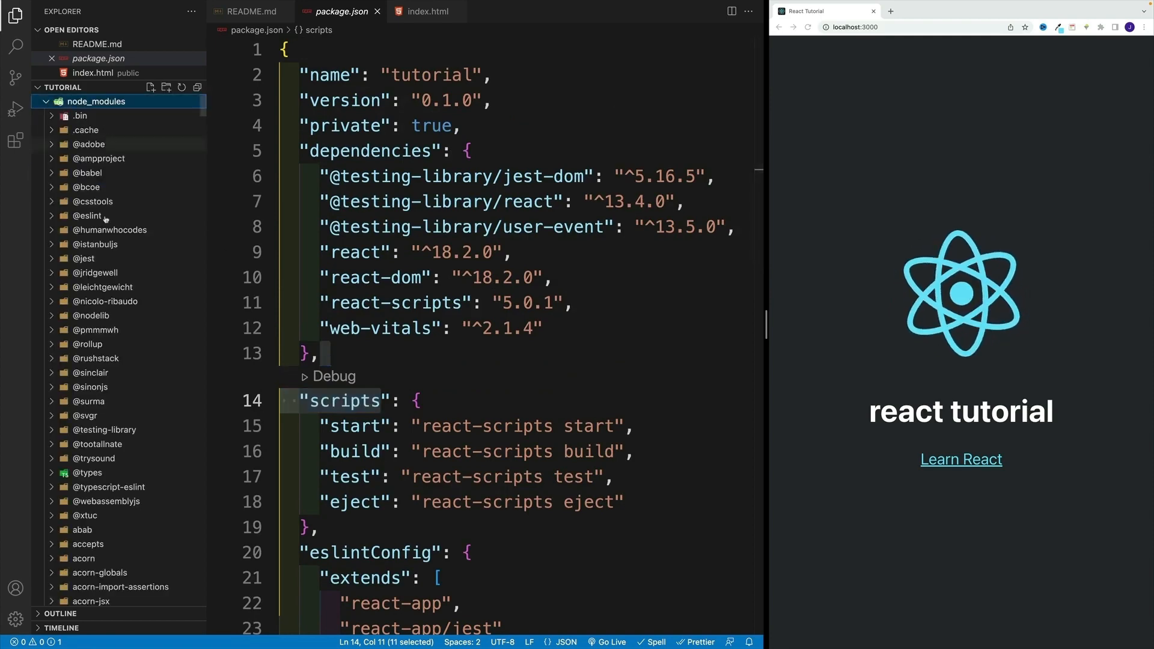
Scroll through the node_modules packages, then collapse the folder again
{"action": "scroll", "scroll_direction": "down", "scroll_amount": 3}
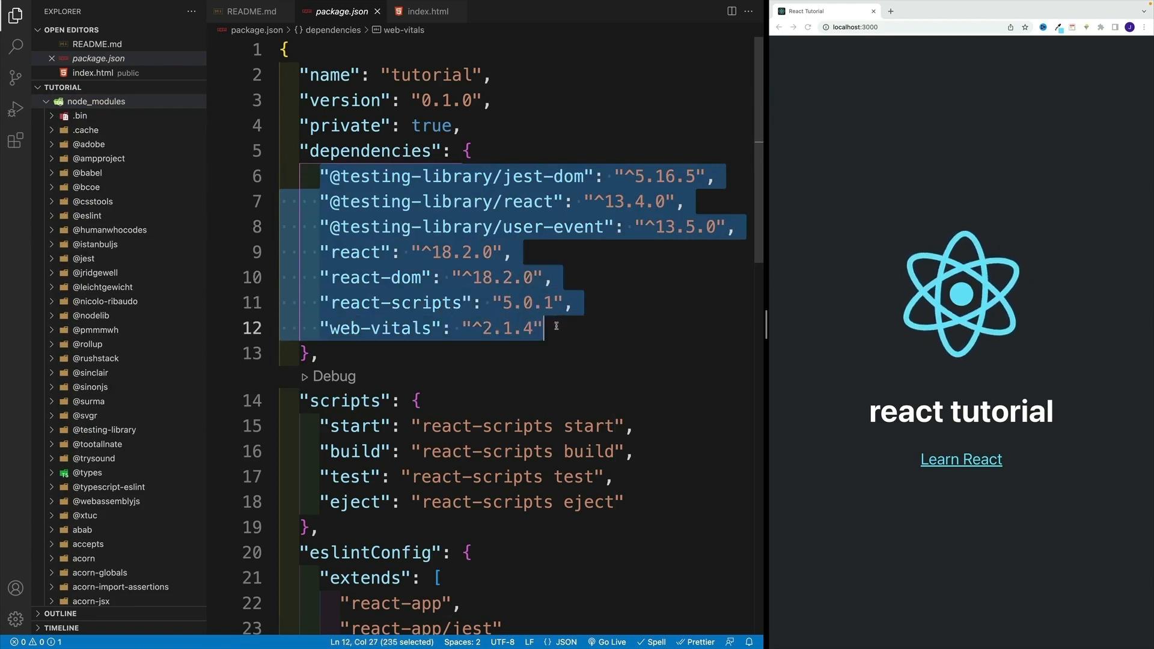
{"action": "left_click", "coordinate": [467, 151]}
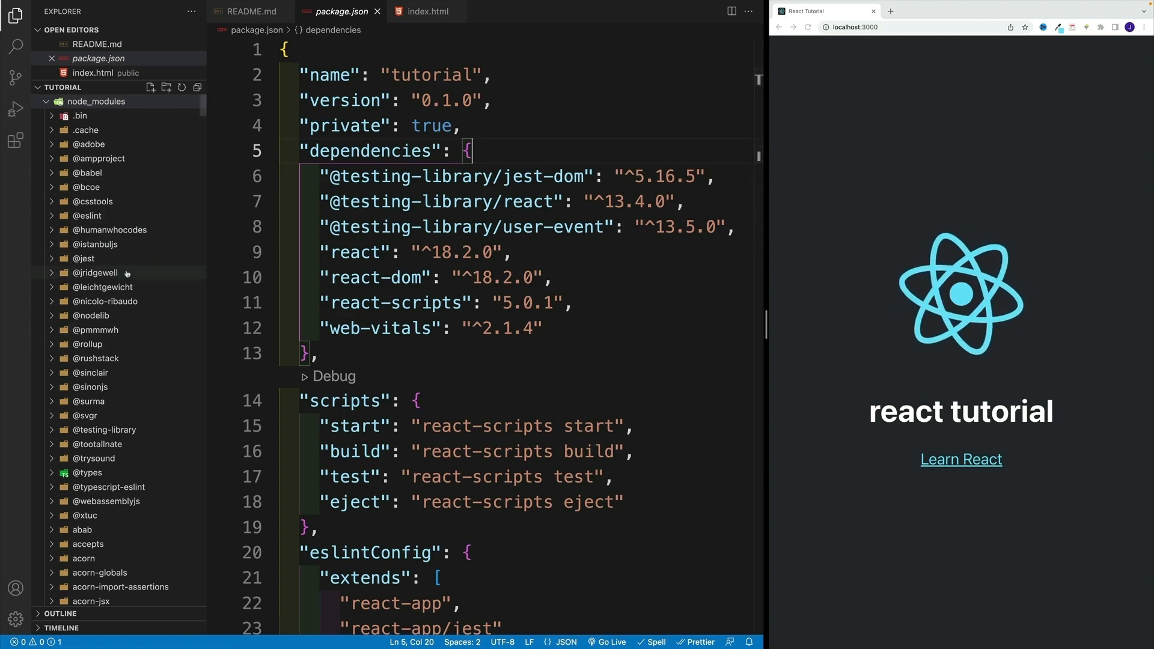
{"action": "scroll", "scroll_direction": "down", "scroll_amount": 3}
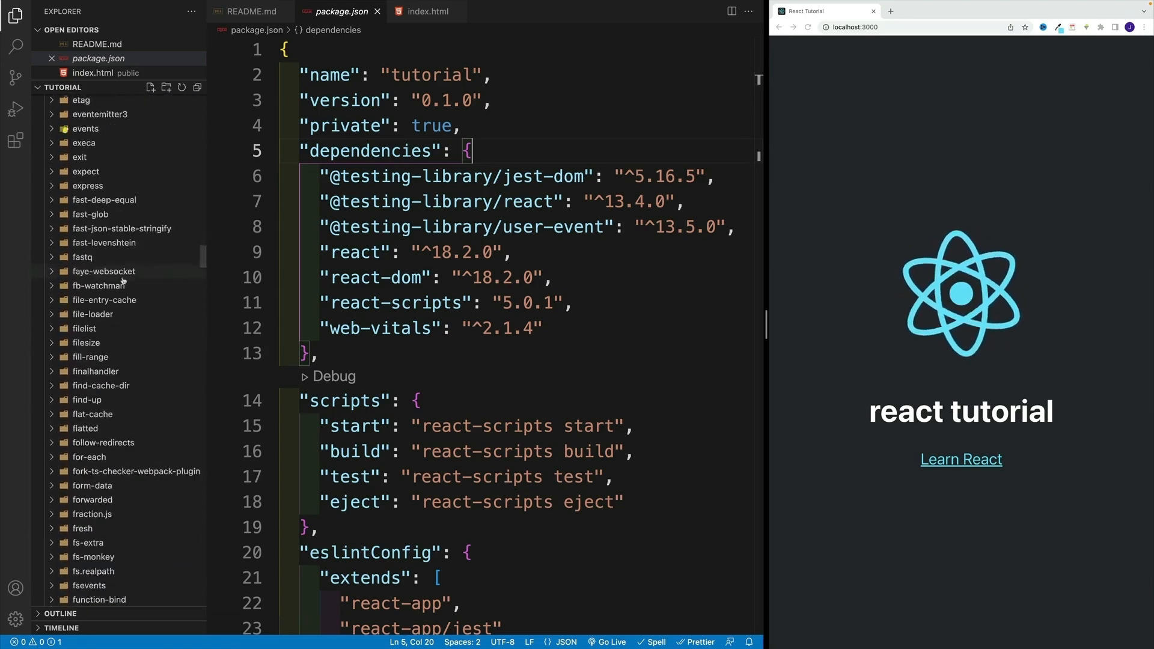
{"action": "left_click", "coordinate": [95, 101]}
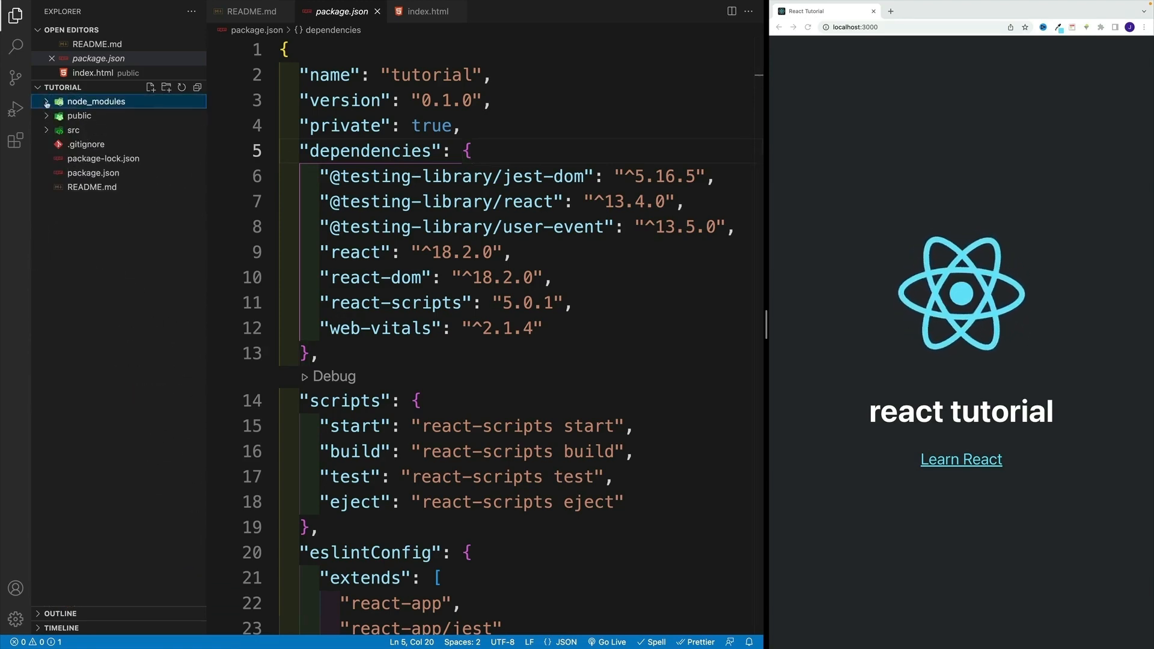
{"action": "left_click", "coordinate": [86, 144]}
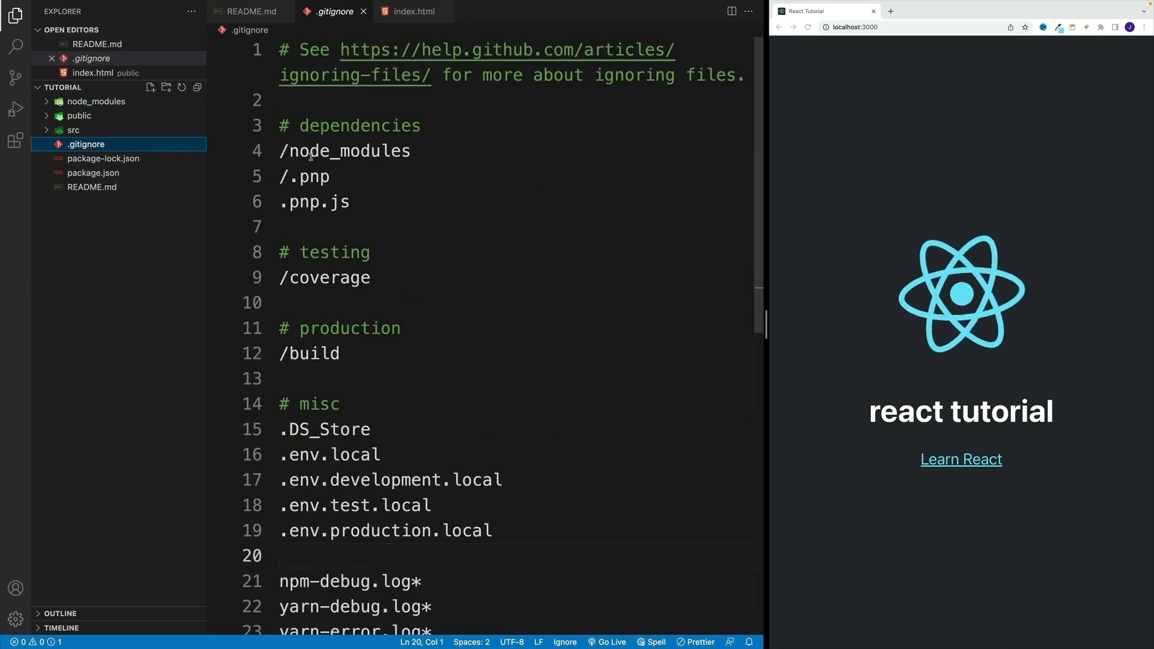
{"action": "double_click", "coordinate": [345, 152]}
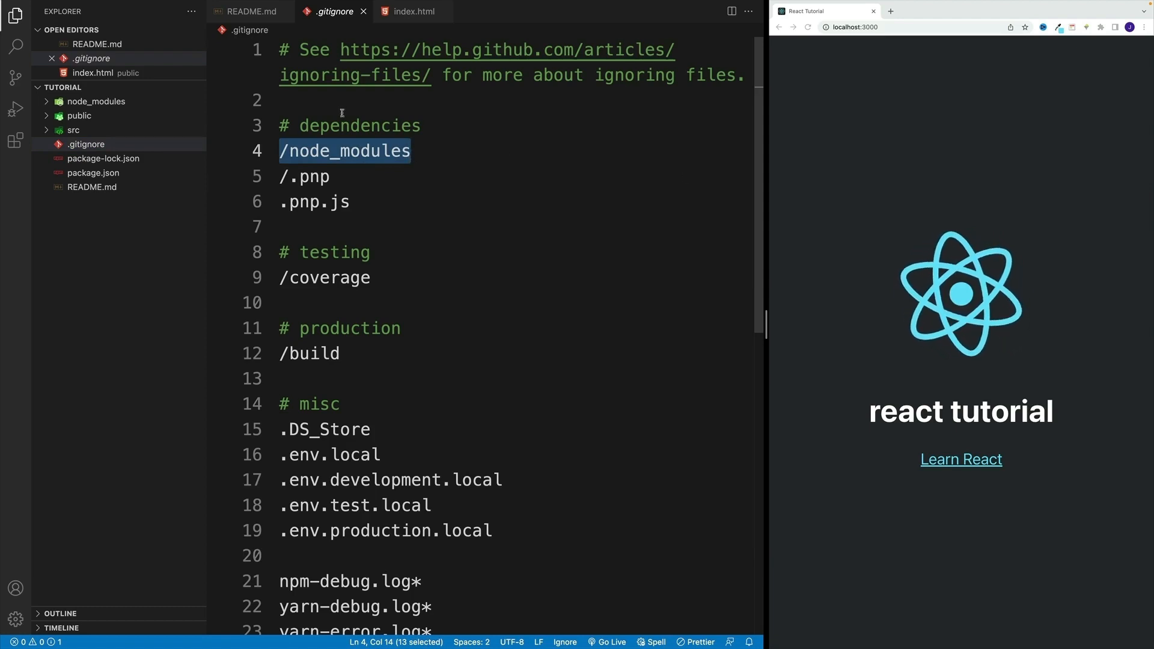
{"action": "left_click", "coordinate": [93, 172]}
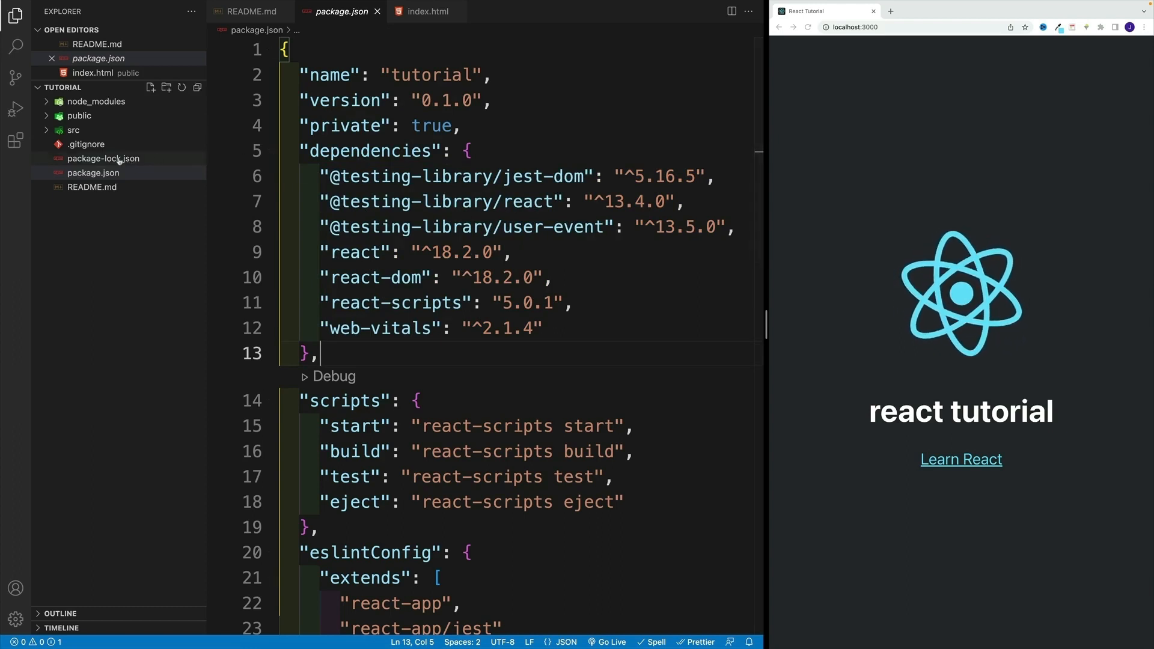
Return to README.md and scroll to the package-lock.json folder notes
{"action": "left_click", "coordinate": [252, 10]}
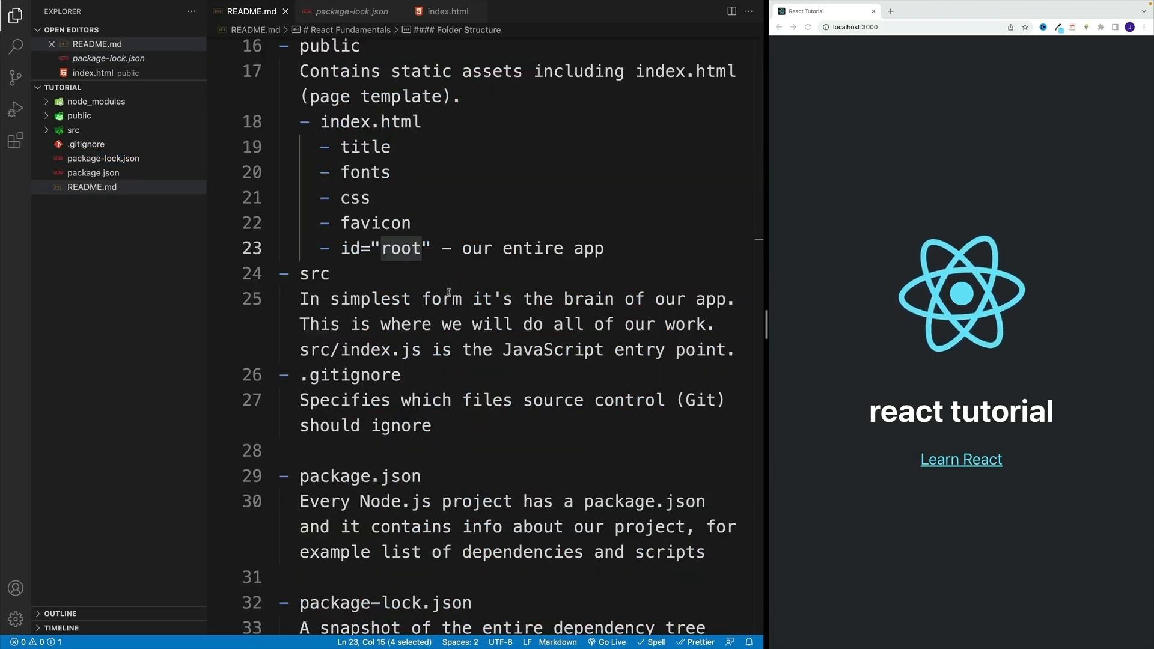
{"action": "scroll", "scroll_direction": "down", "scroll_amount": 3}
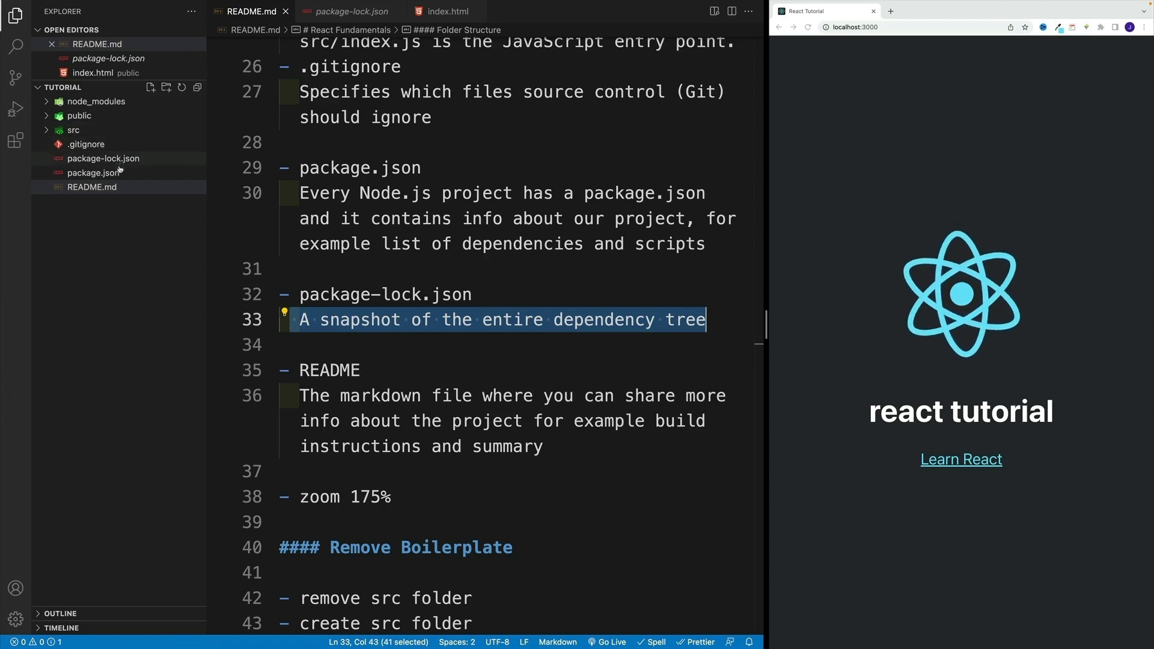
{"action": "mouse_move", "coordinate": [80, 115]}
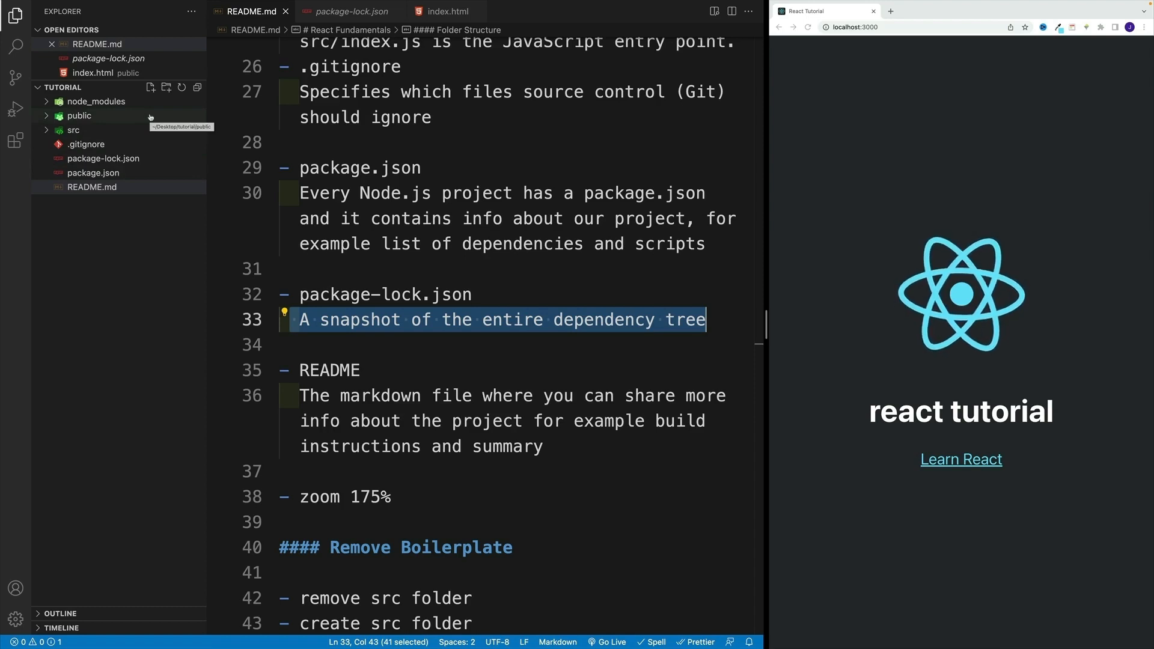
{"action": "mouse_move", "coordinate": [94, 172]}
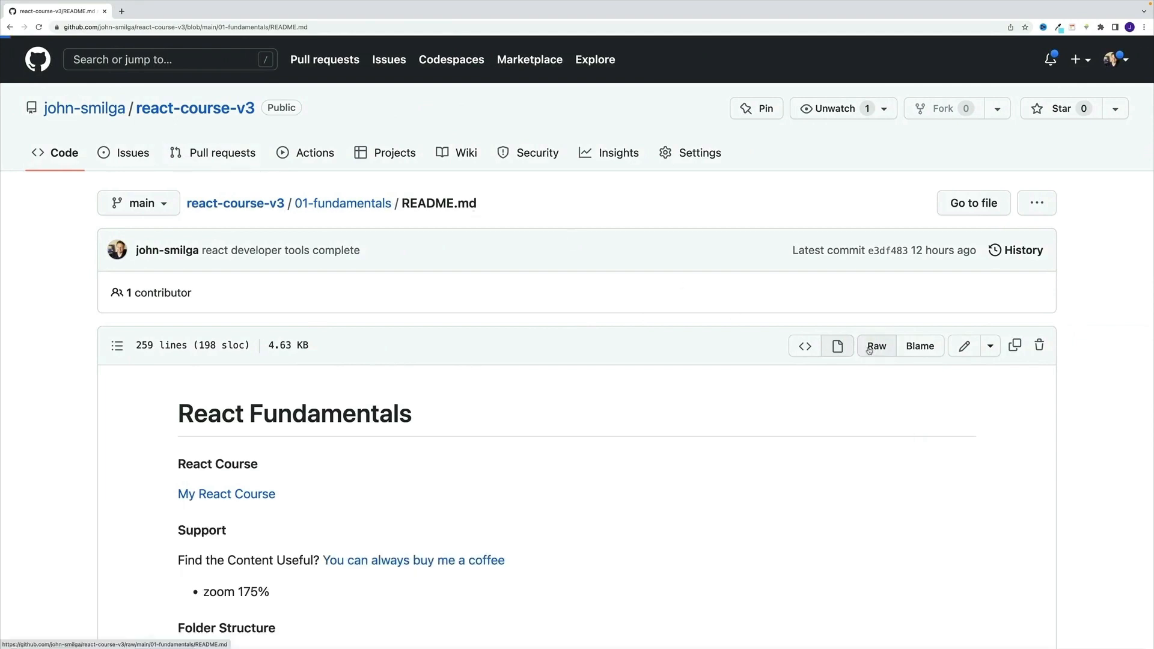
Open the Raw view of the 01-fundamentals README on GitHub
{"action": "left_click", "coordinate": [876, 345]}
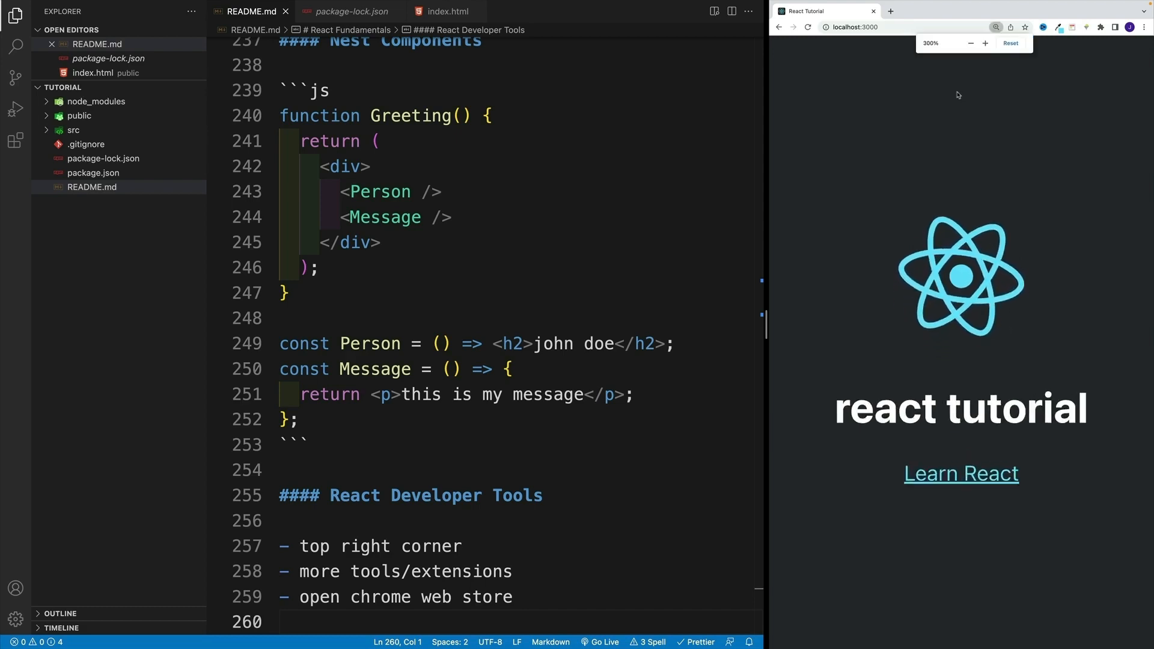
Reset Chrome's zoom so the running React app page shows at normal size
{"action": "left_click", "coordinate": [970, 43]}
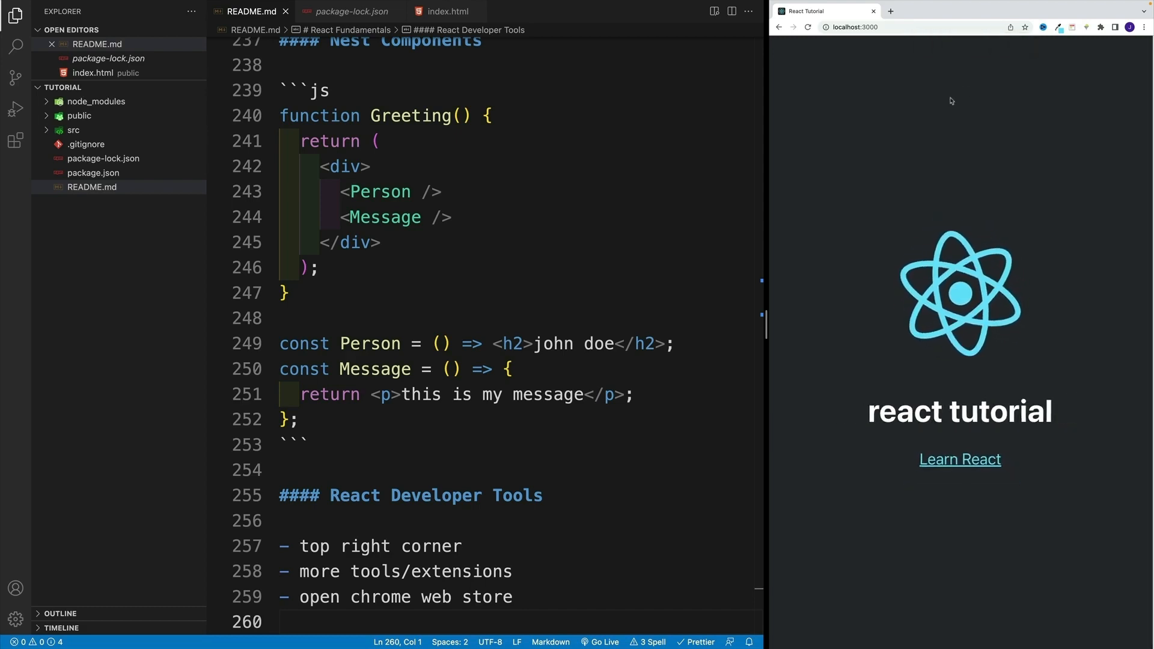
{"action": "mouse_move", "coordinate": [884, 180]}
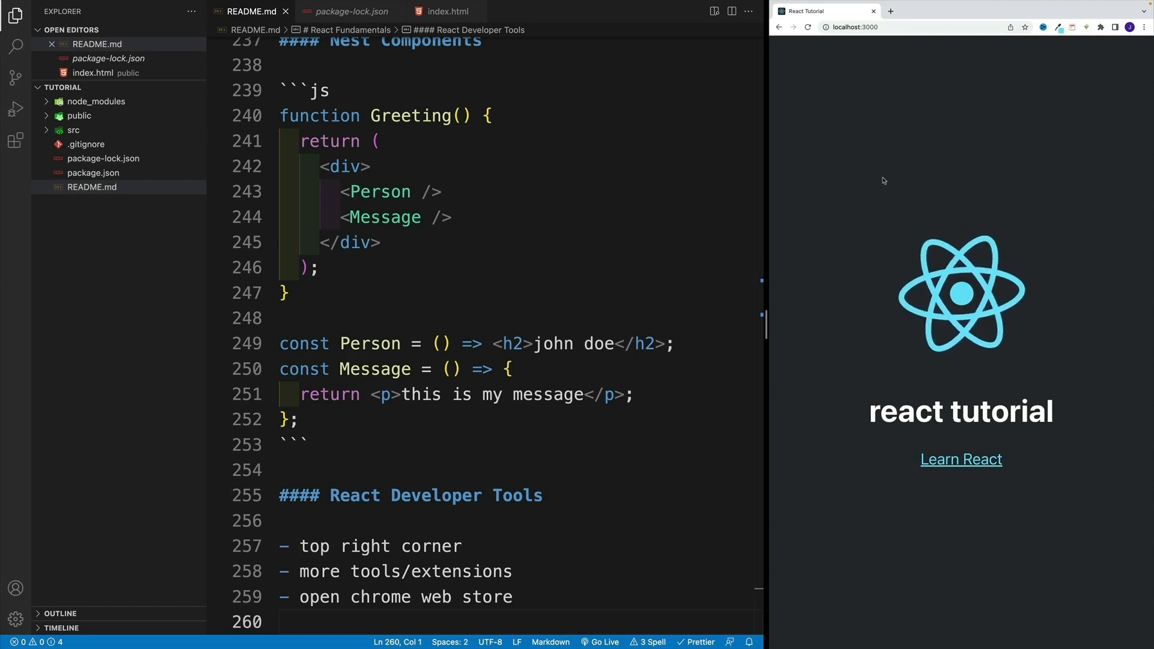